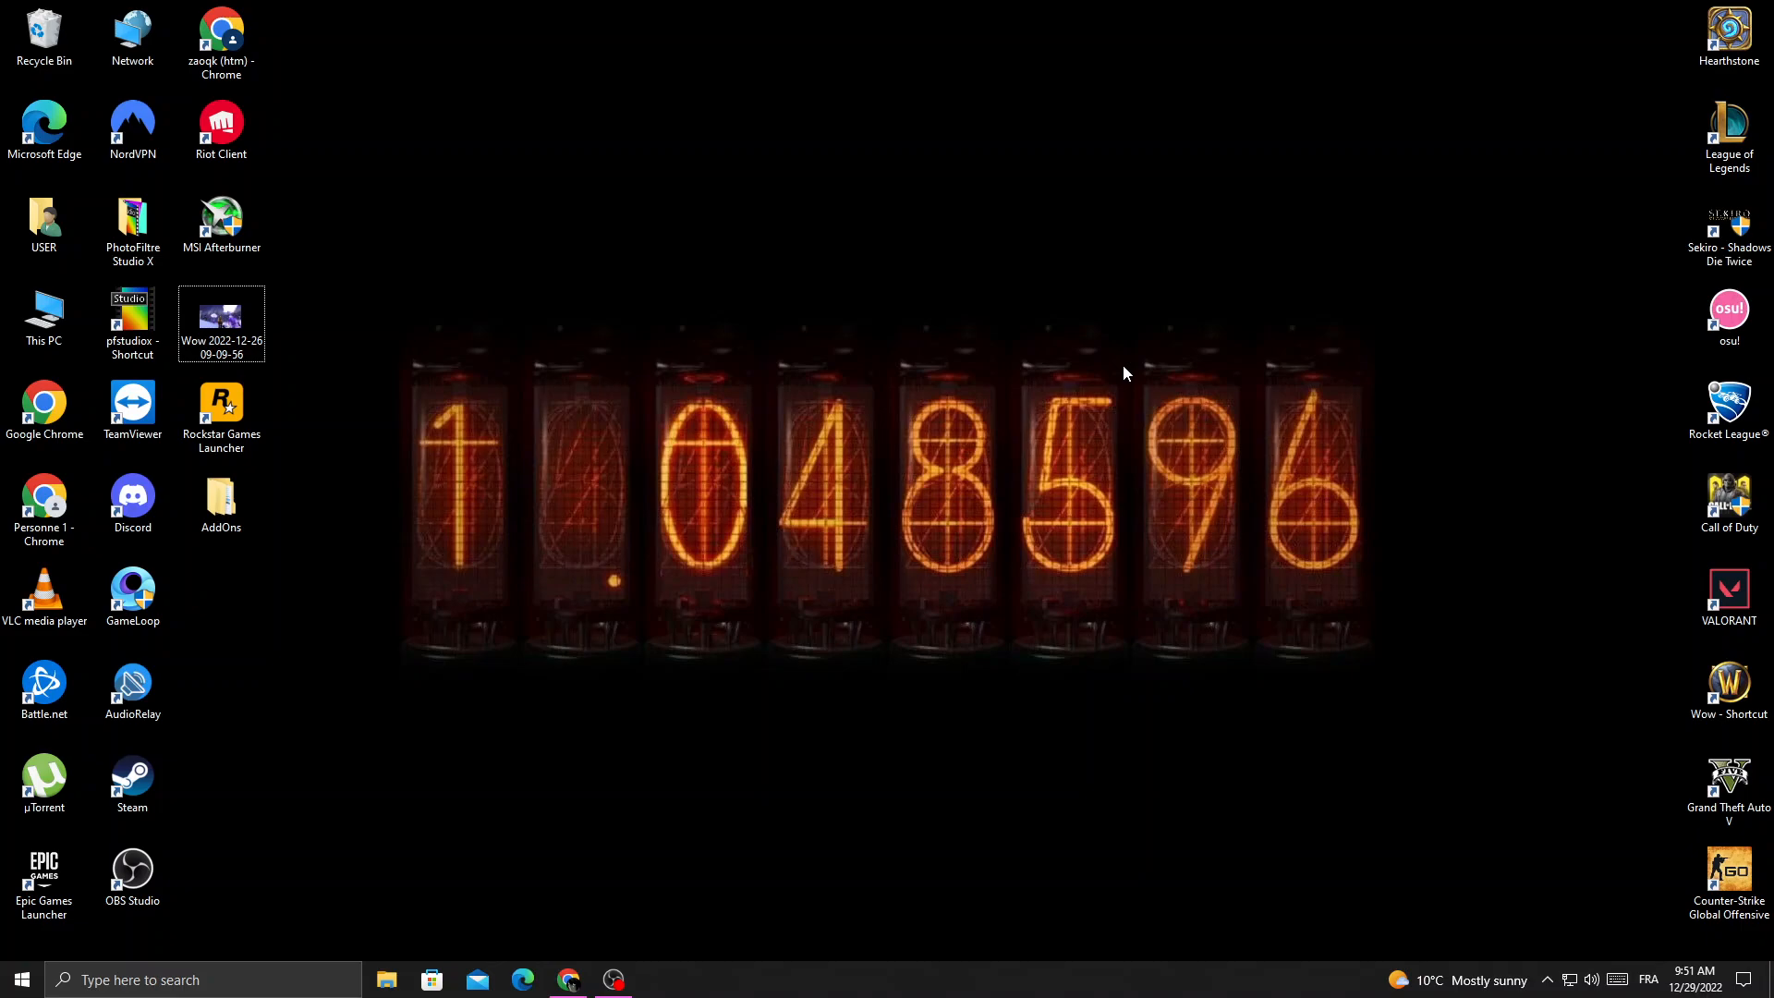
mouse_move(569, 979)
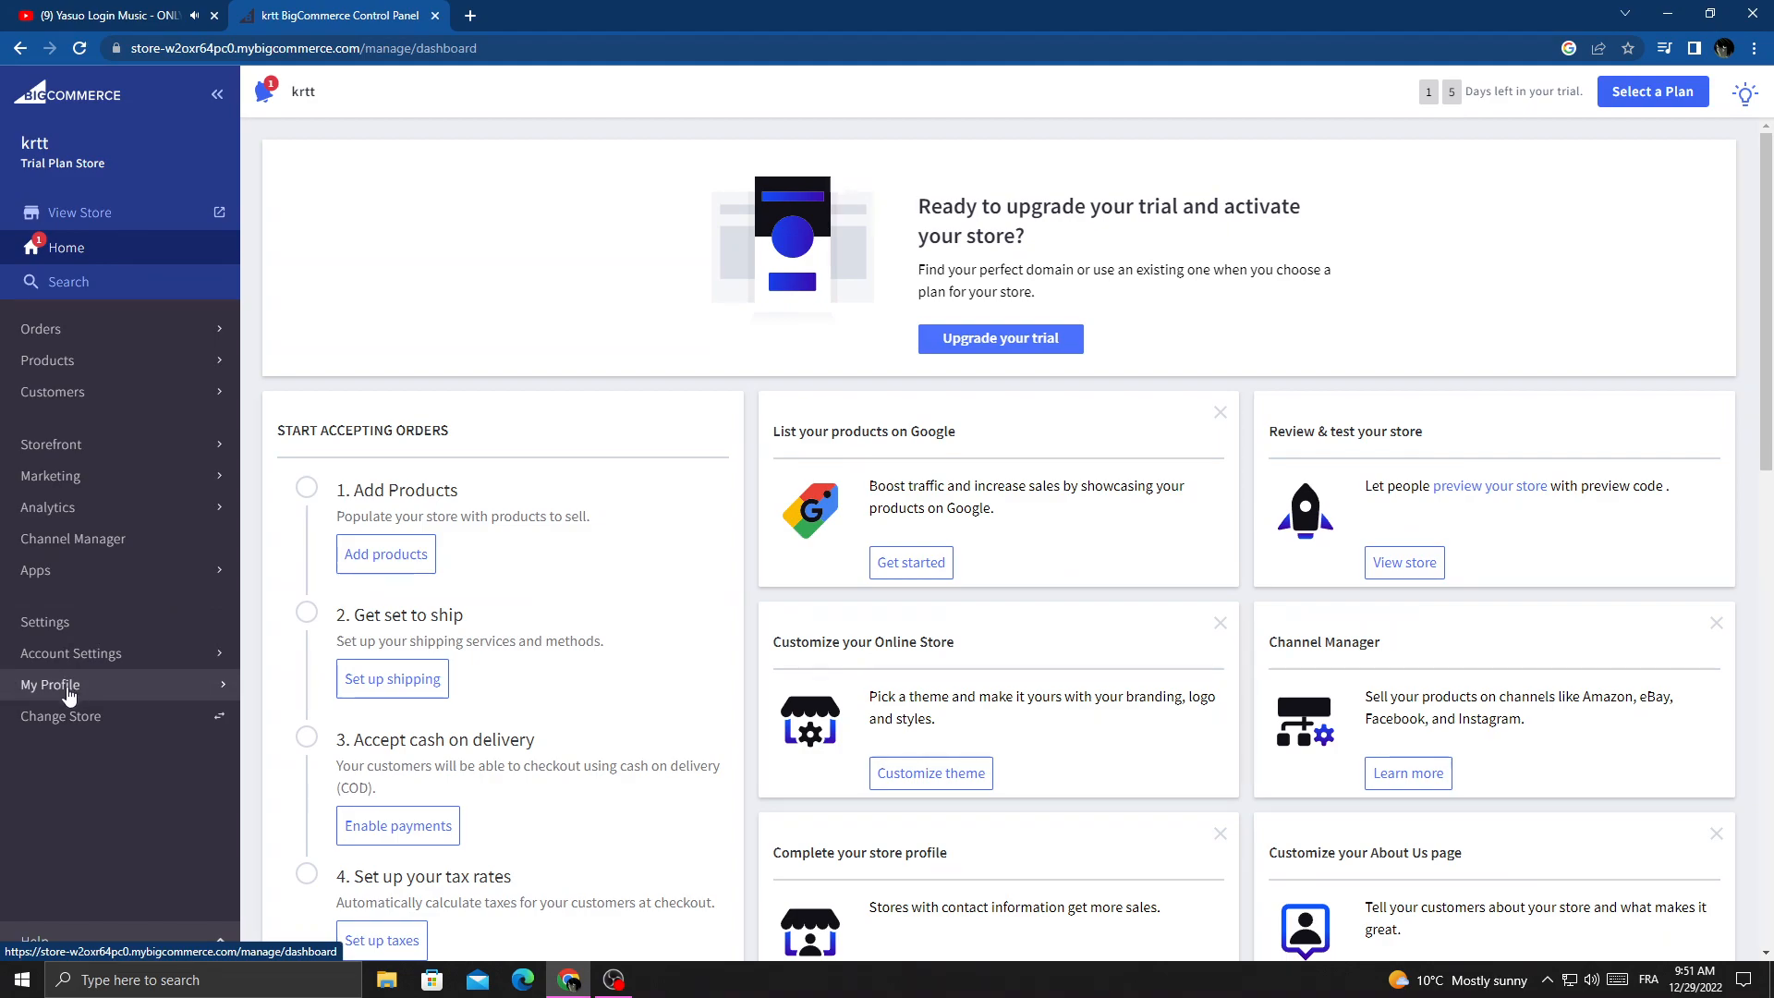
Open the Edit Profile page from the My Profile menu in the sidebar.
left_click(49, 684)
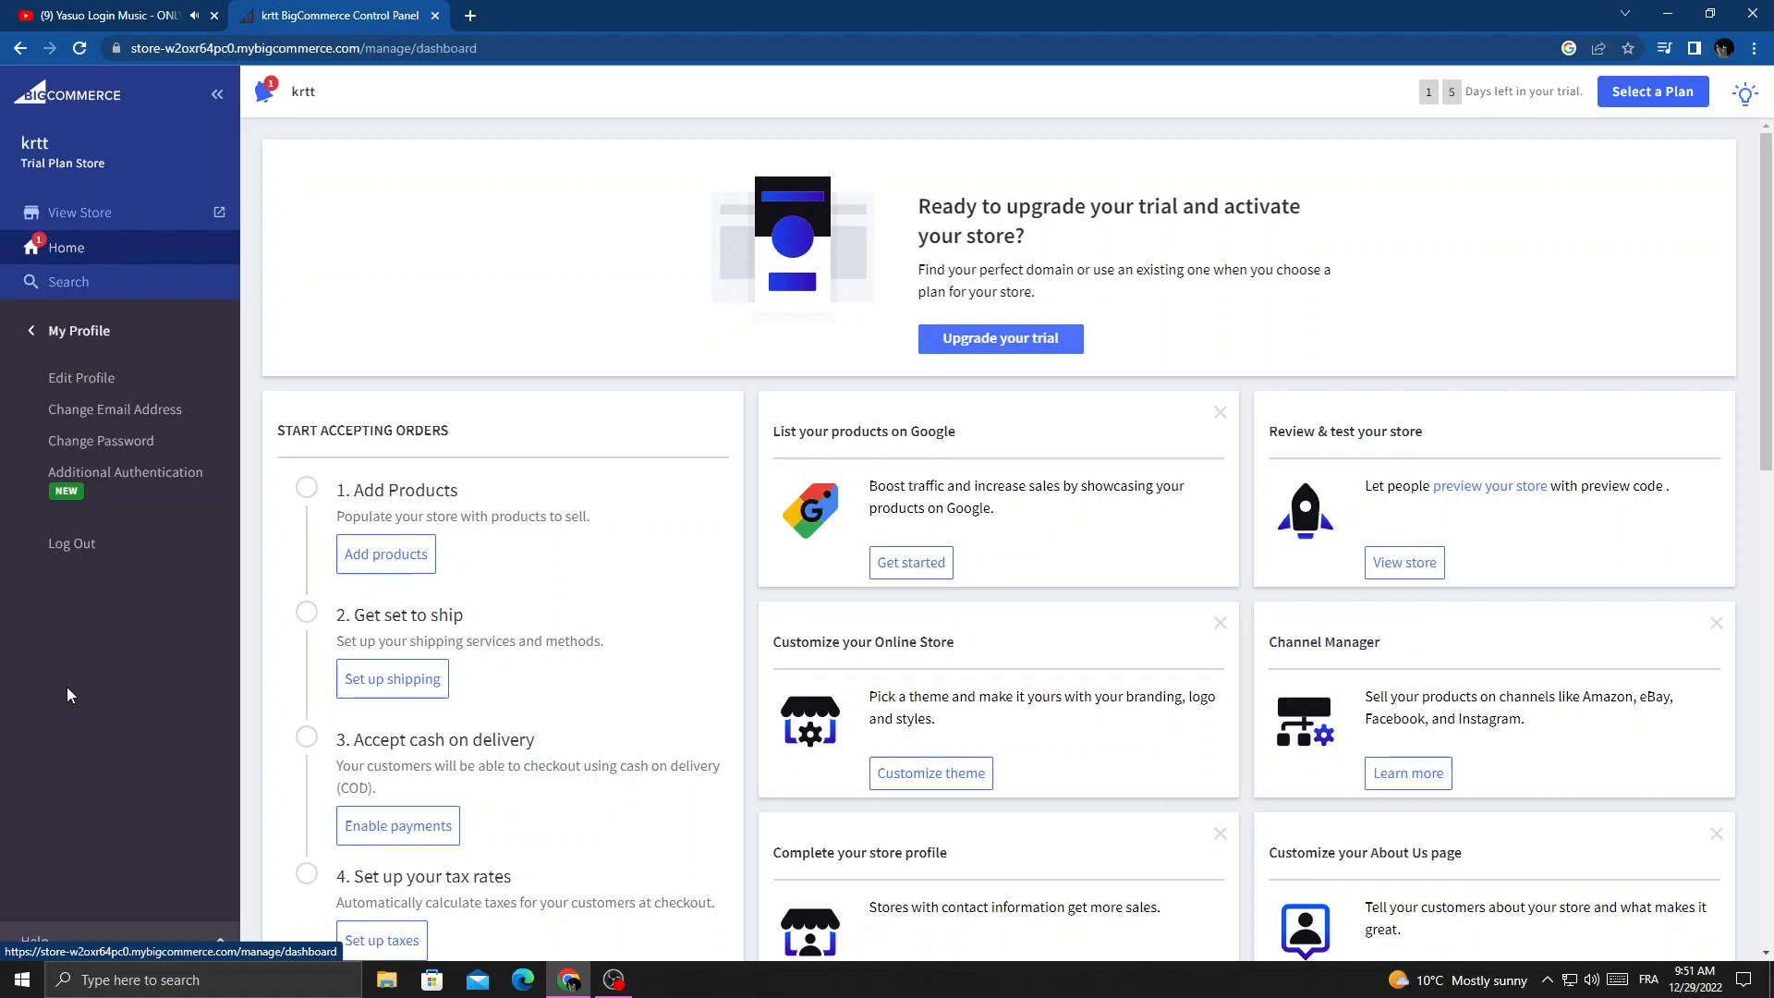
mouse_move(141, 653)
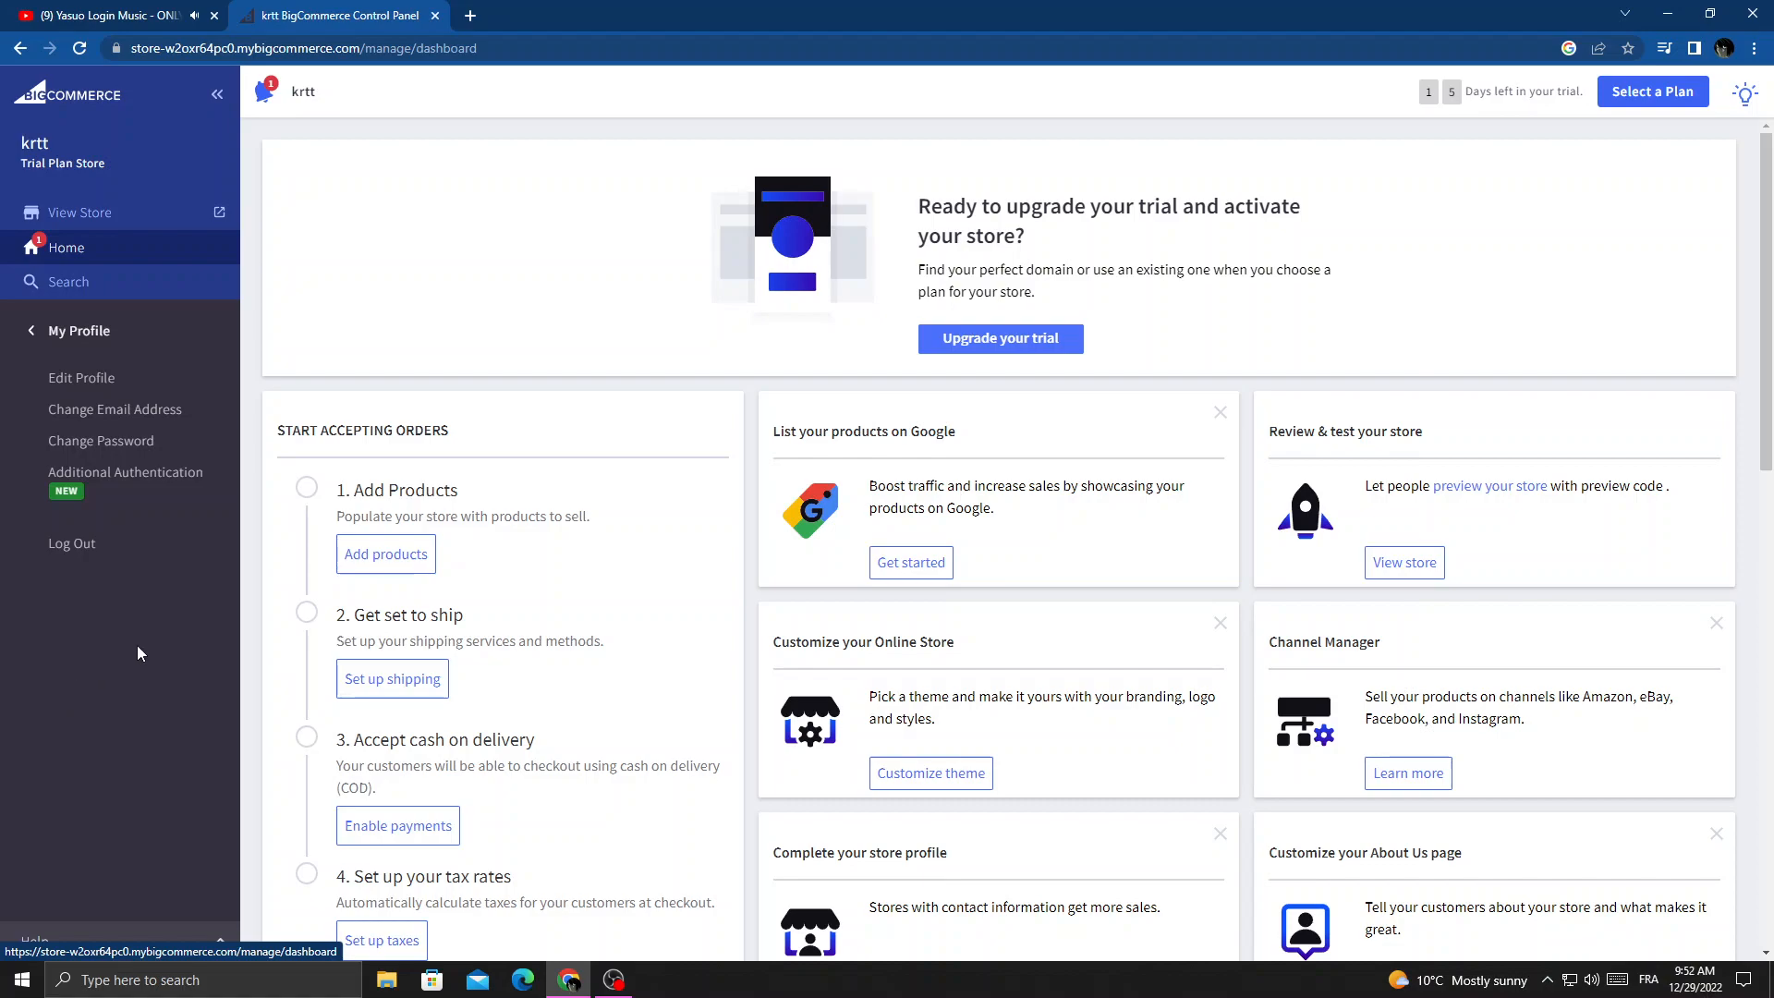
left_click(81, 377)
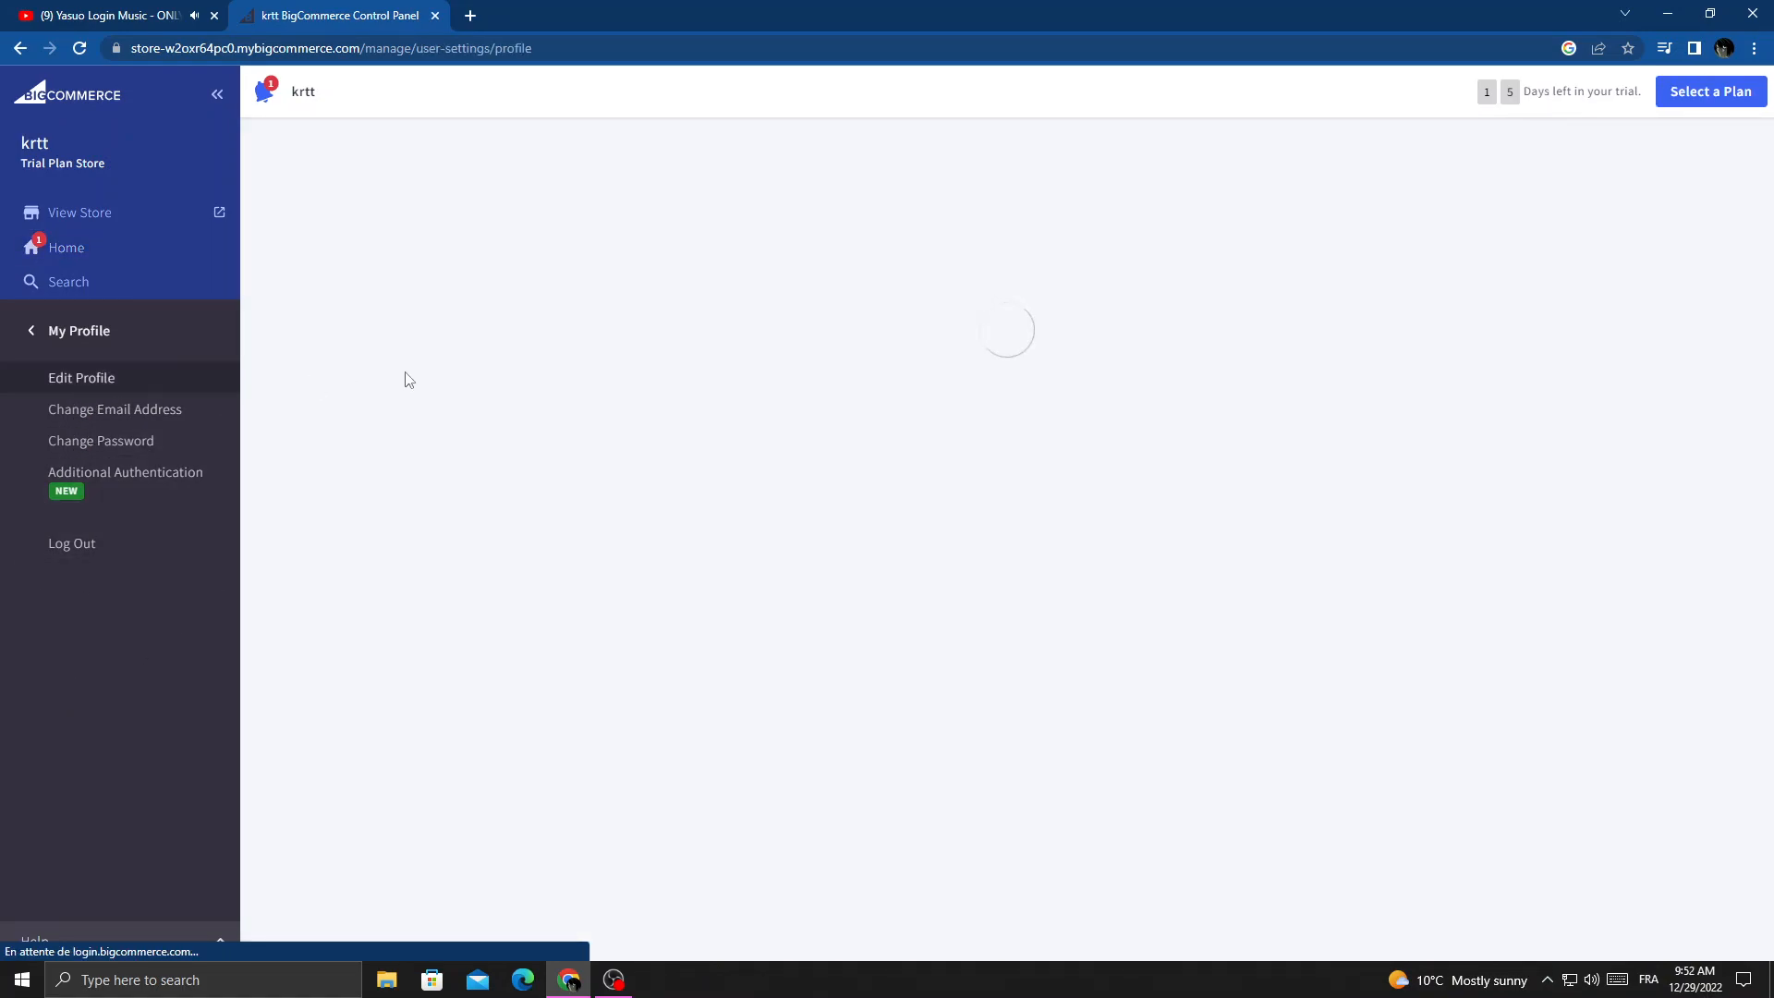
Change the last name from zaocp to zkr, save, and return to the dashboard.
left_click(81, 377)
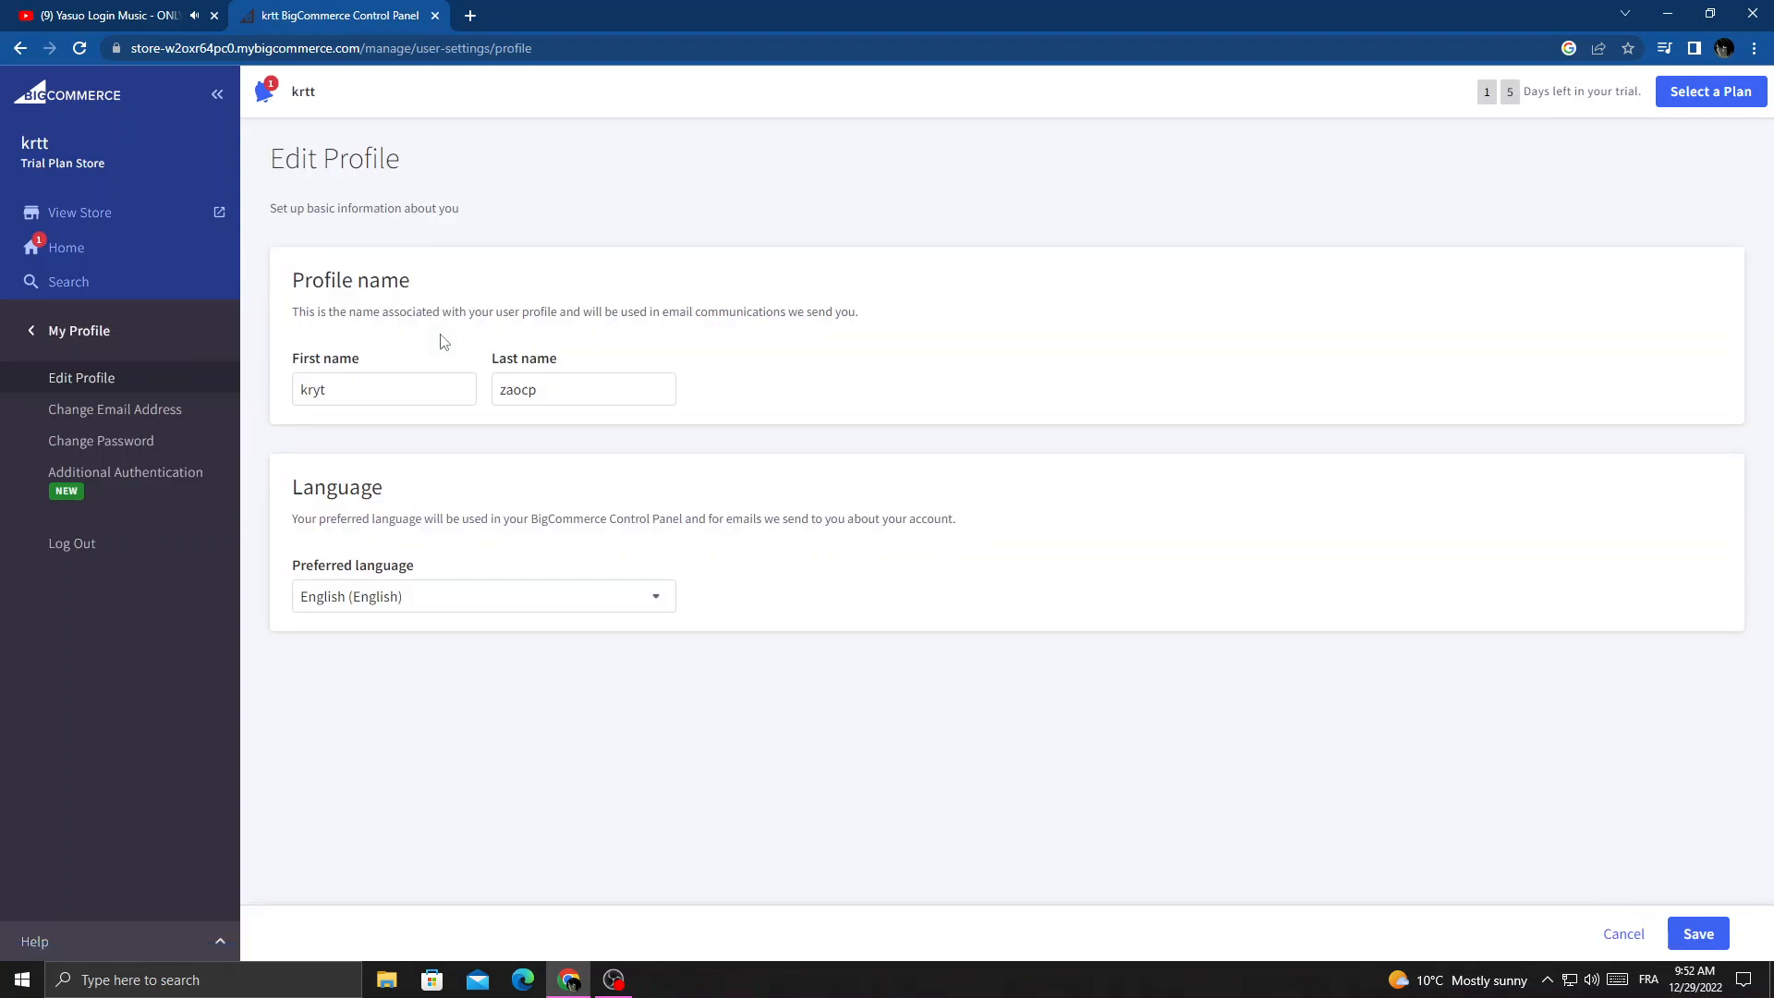
left_click(583, 389)
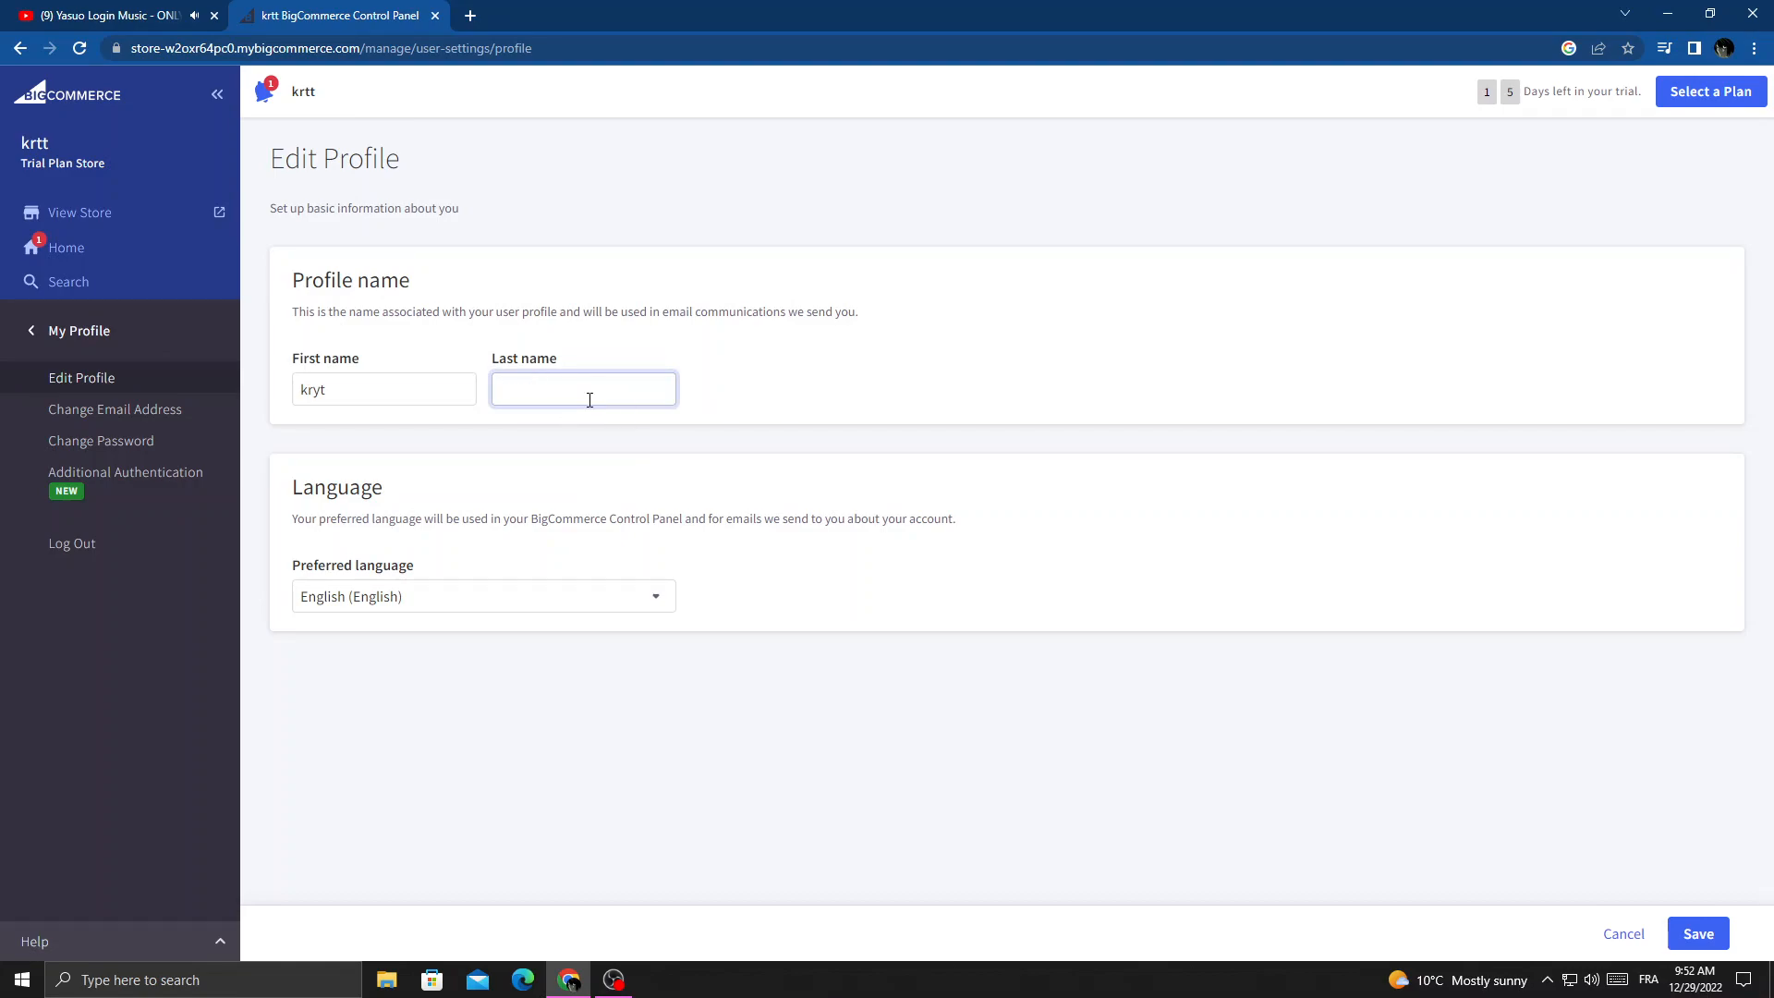
type("zkr")
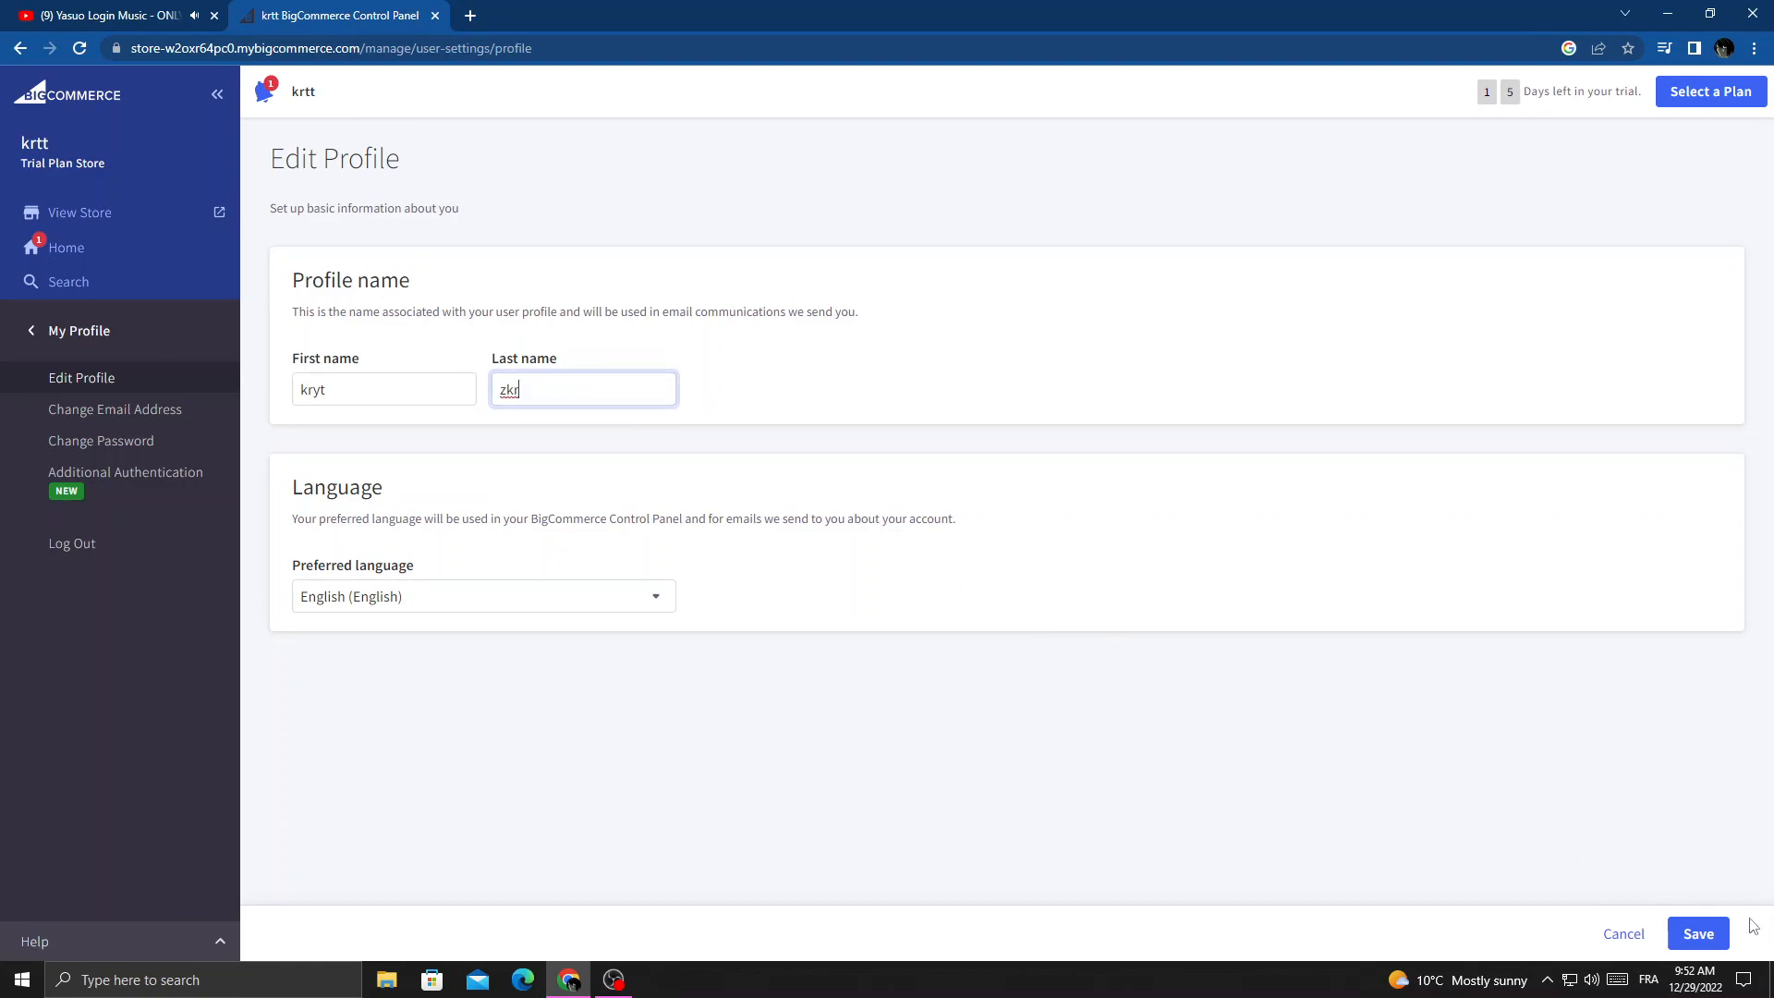
left_click(1697, 933)
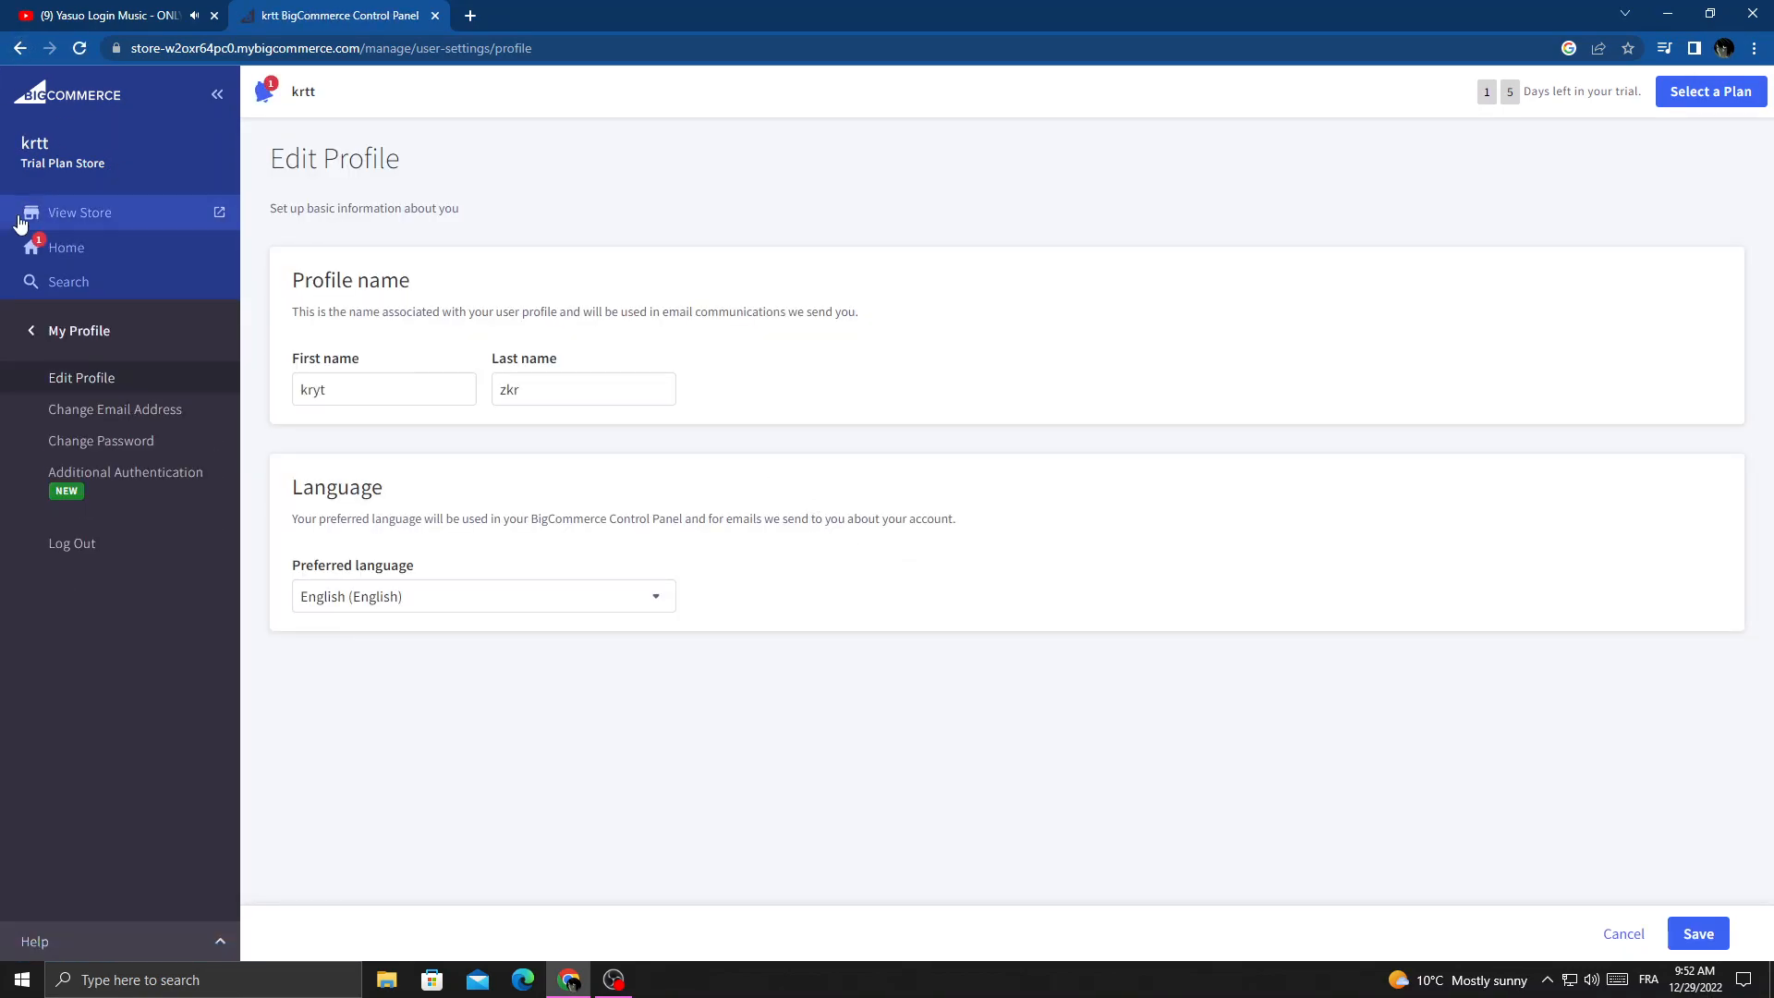
left_click(66, 247)
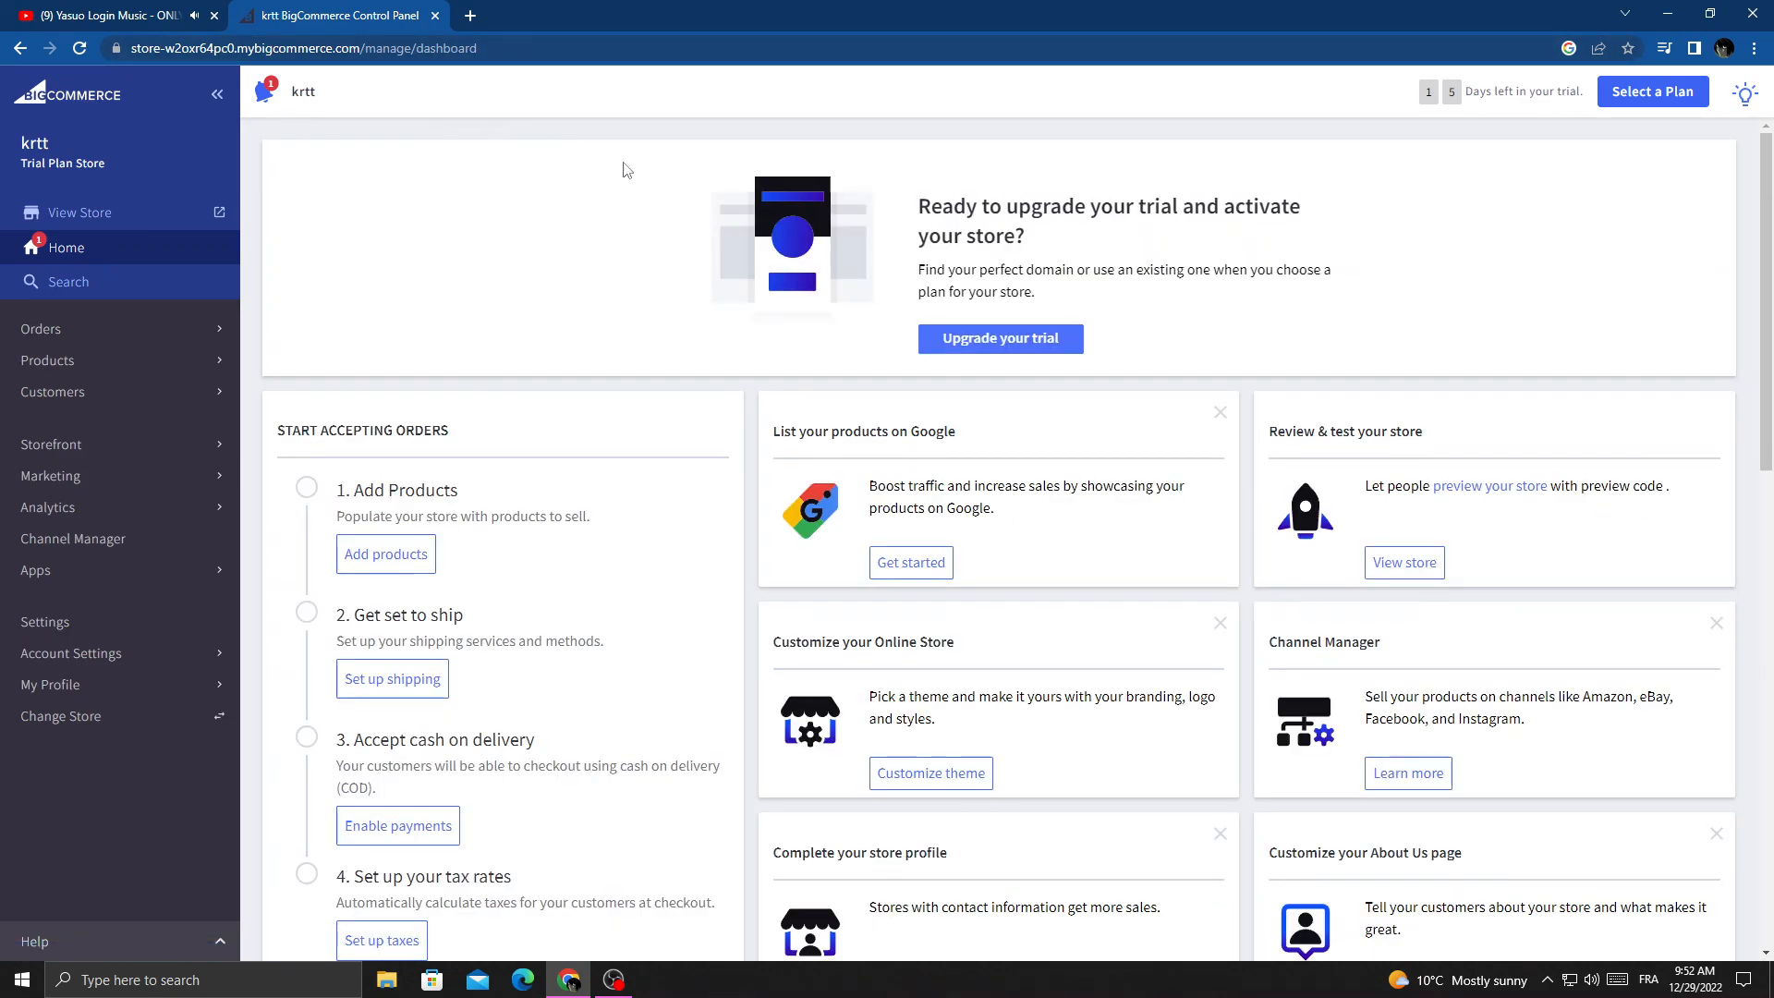
mouse_move(1720, 336)
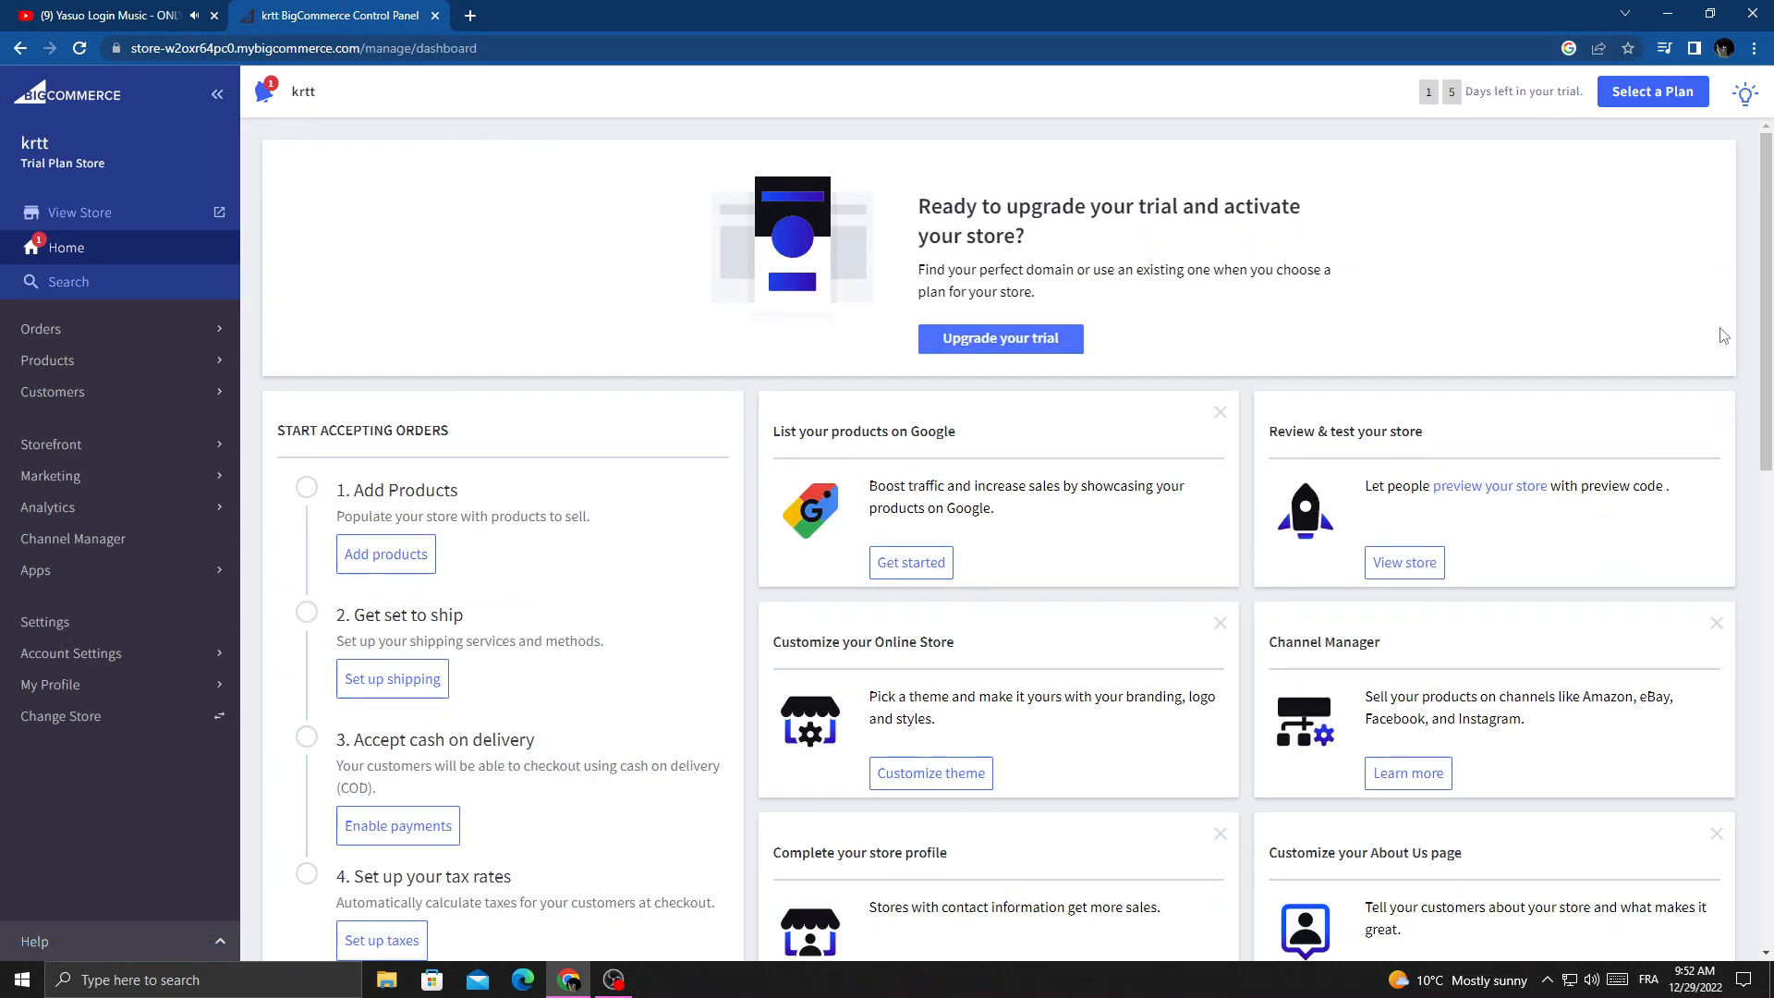
Scroll through the dashboard's visits, conversion, orders and revenue section, then back to top.
scroll("down", 3)
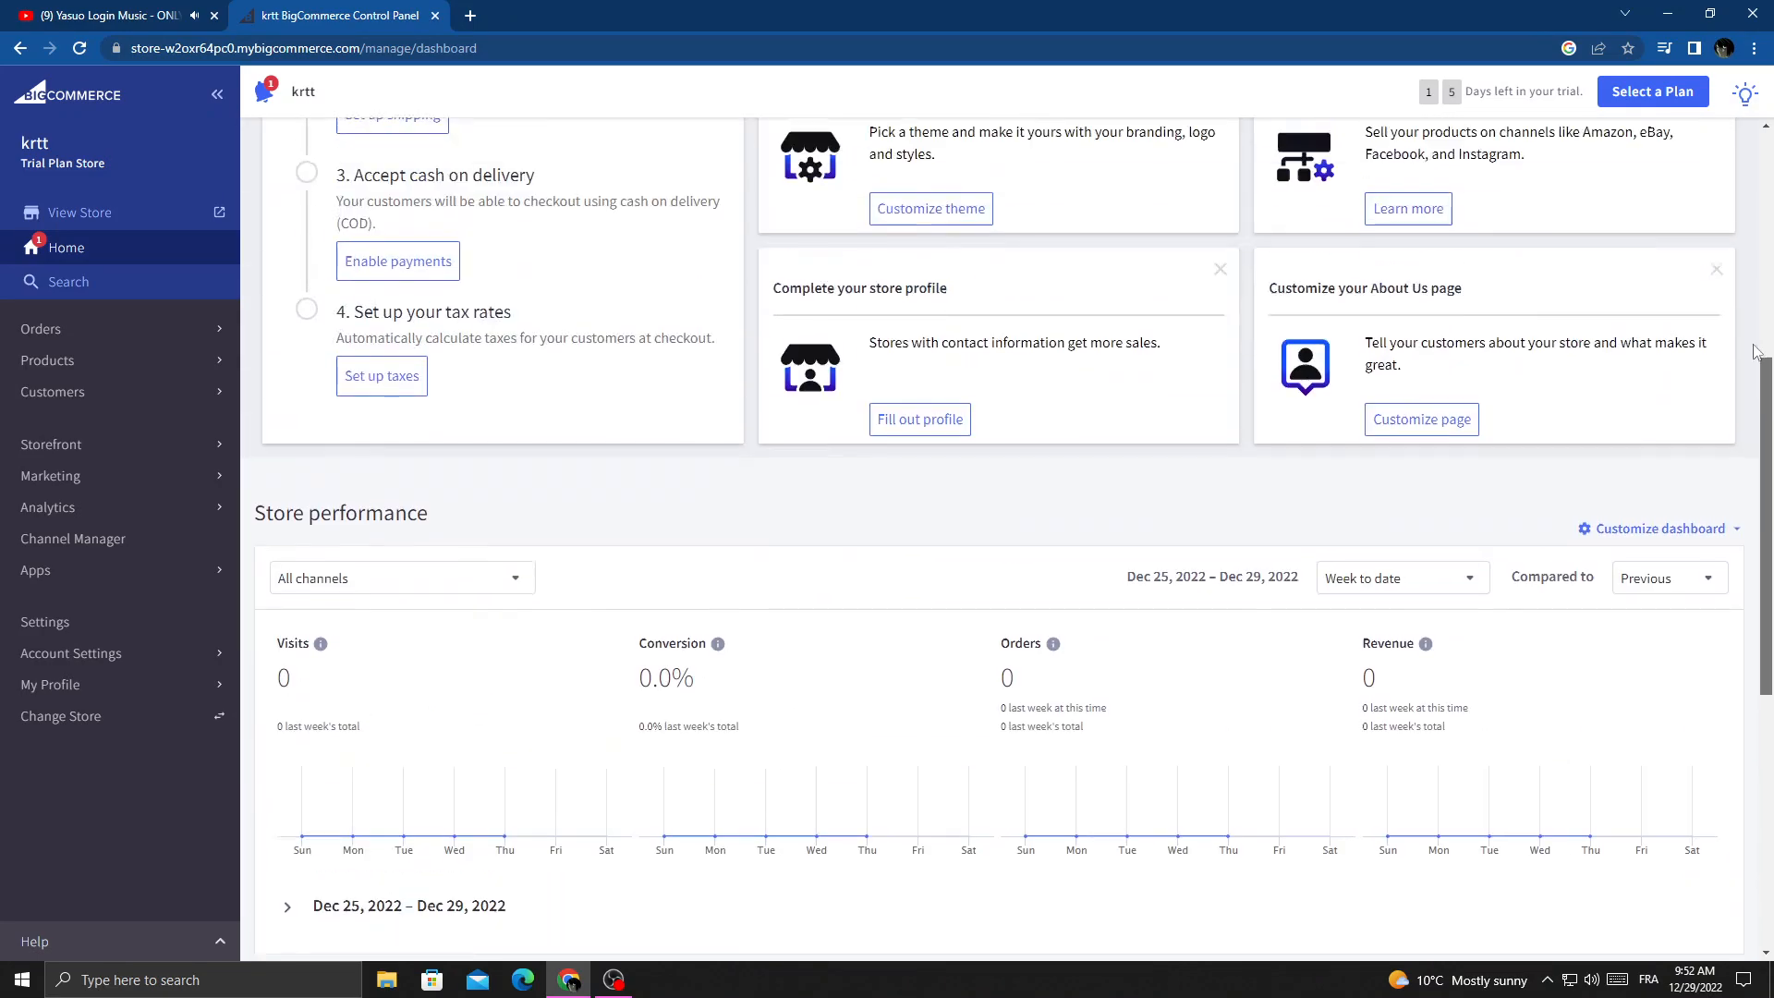
scroll("up", 3)
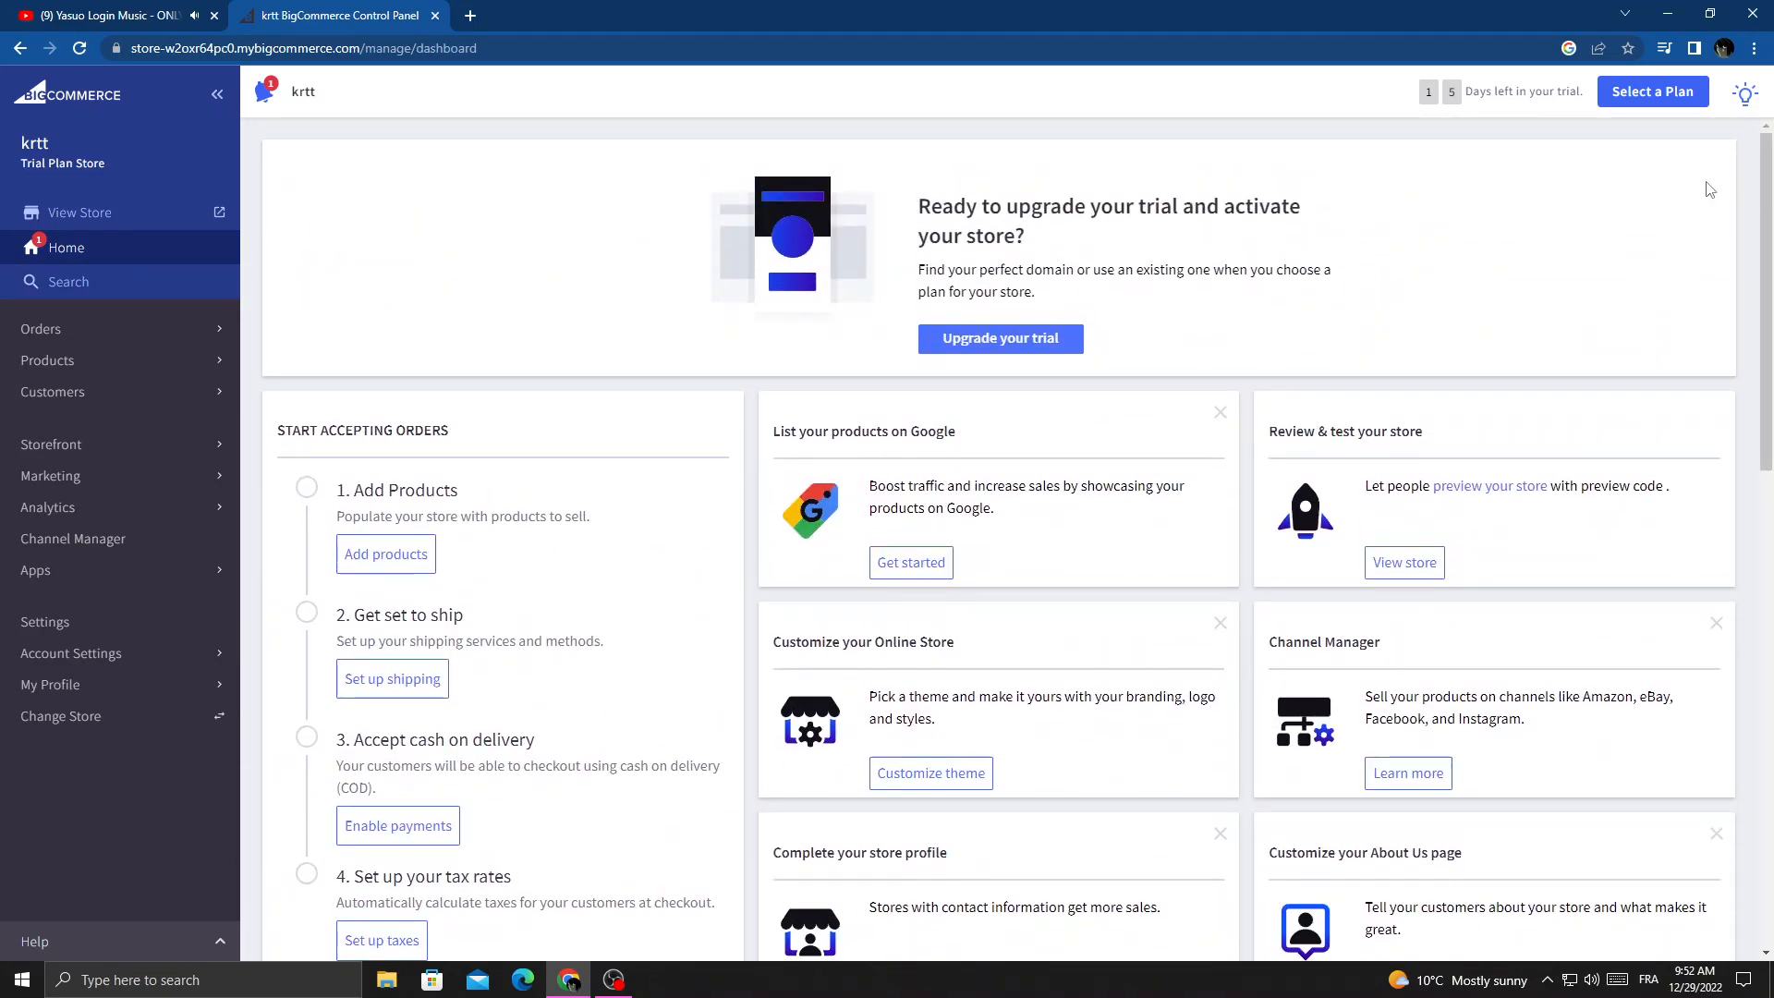